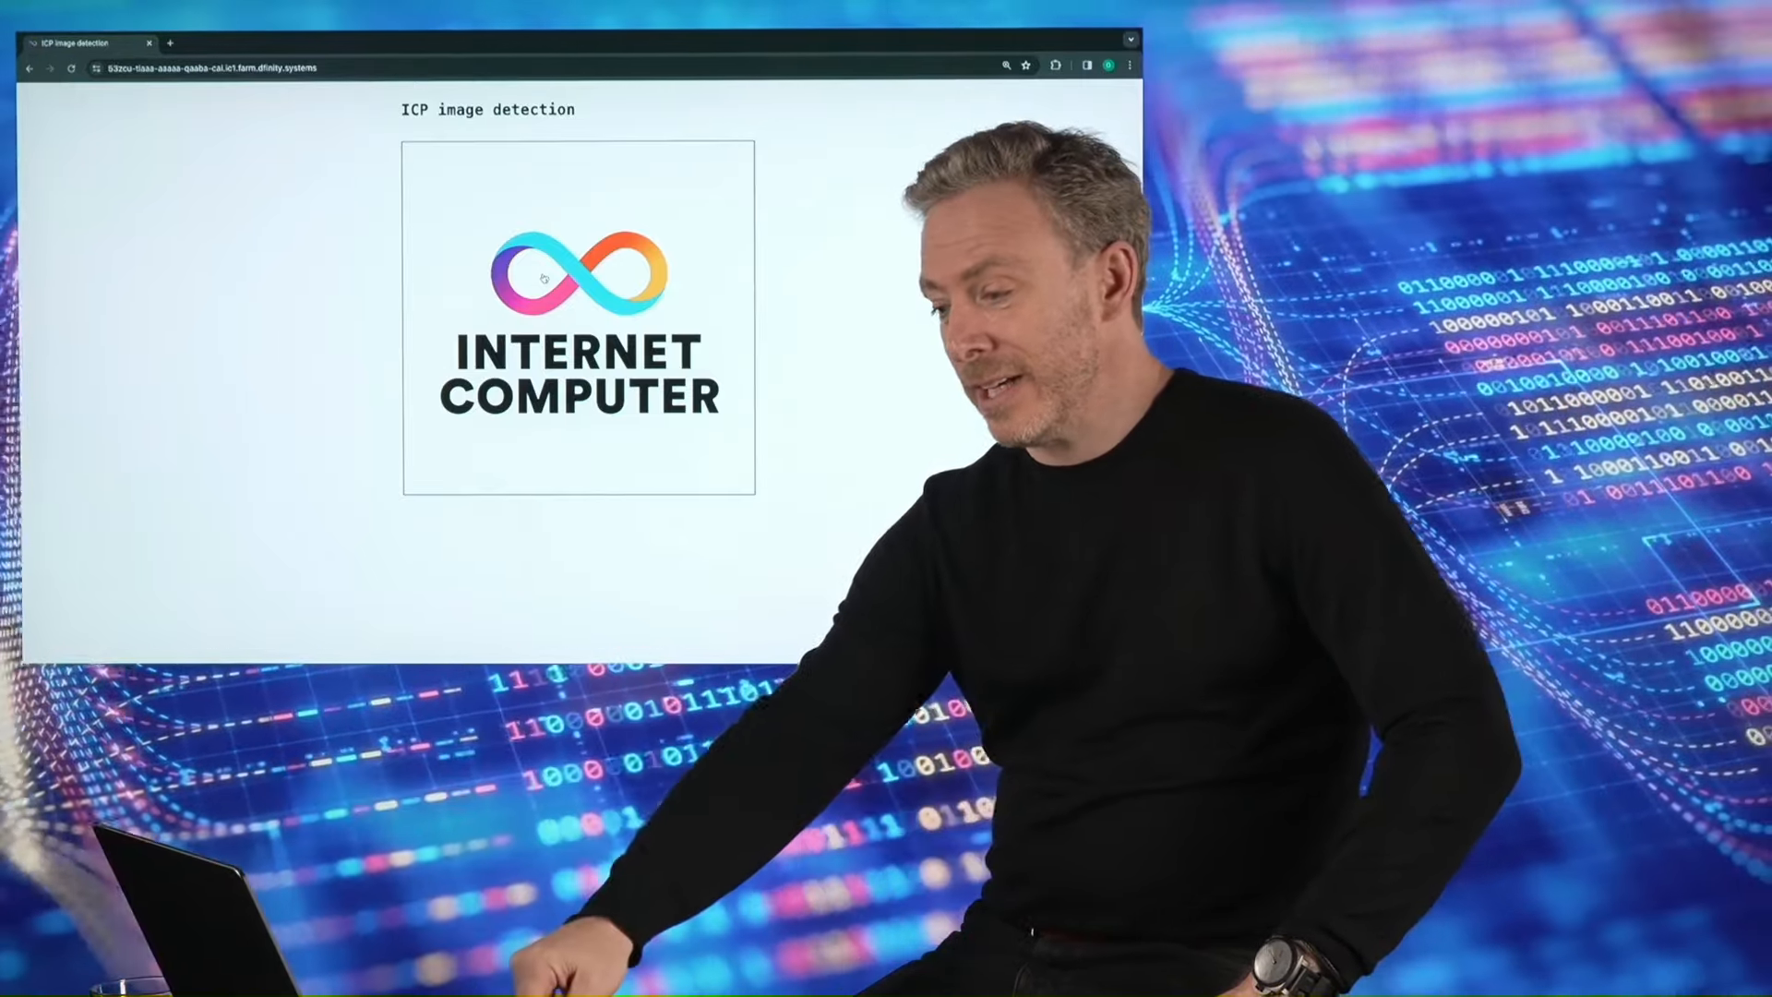
# Upload img1.jpg and detect it, yielding tiger, tiger cat and jaguar.
pyautogui.click(576, 311)
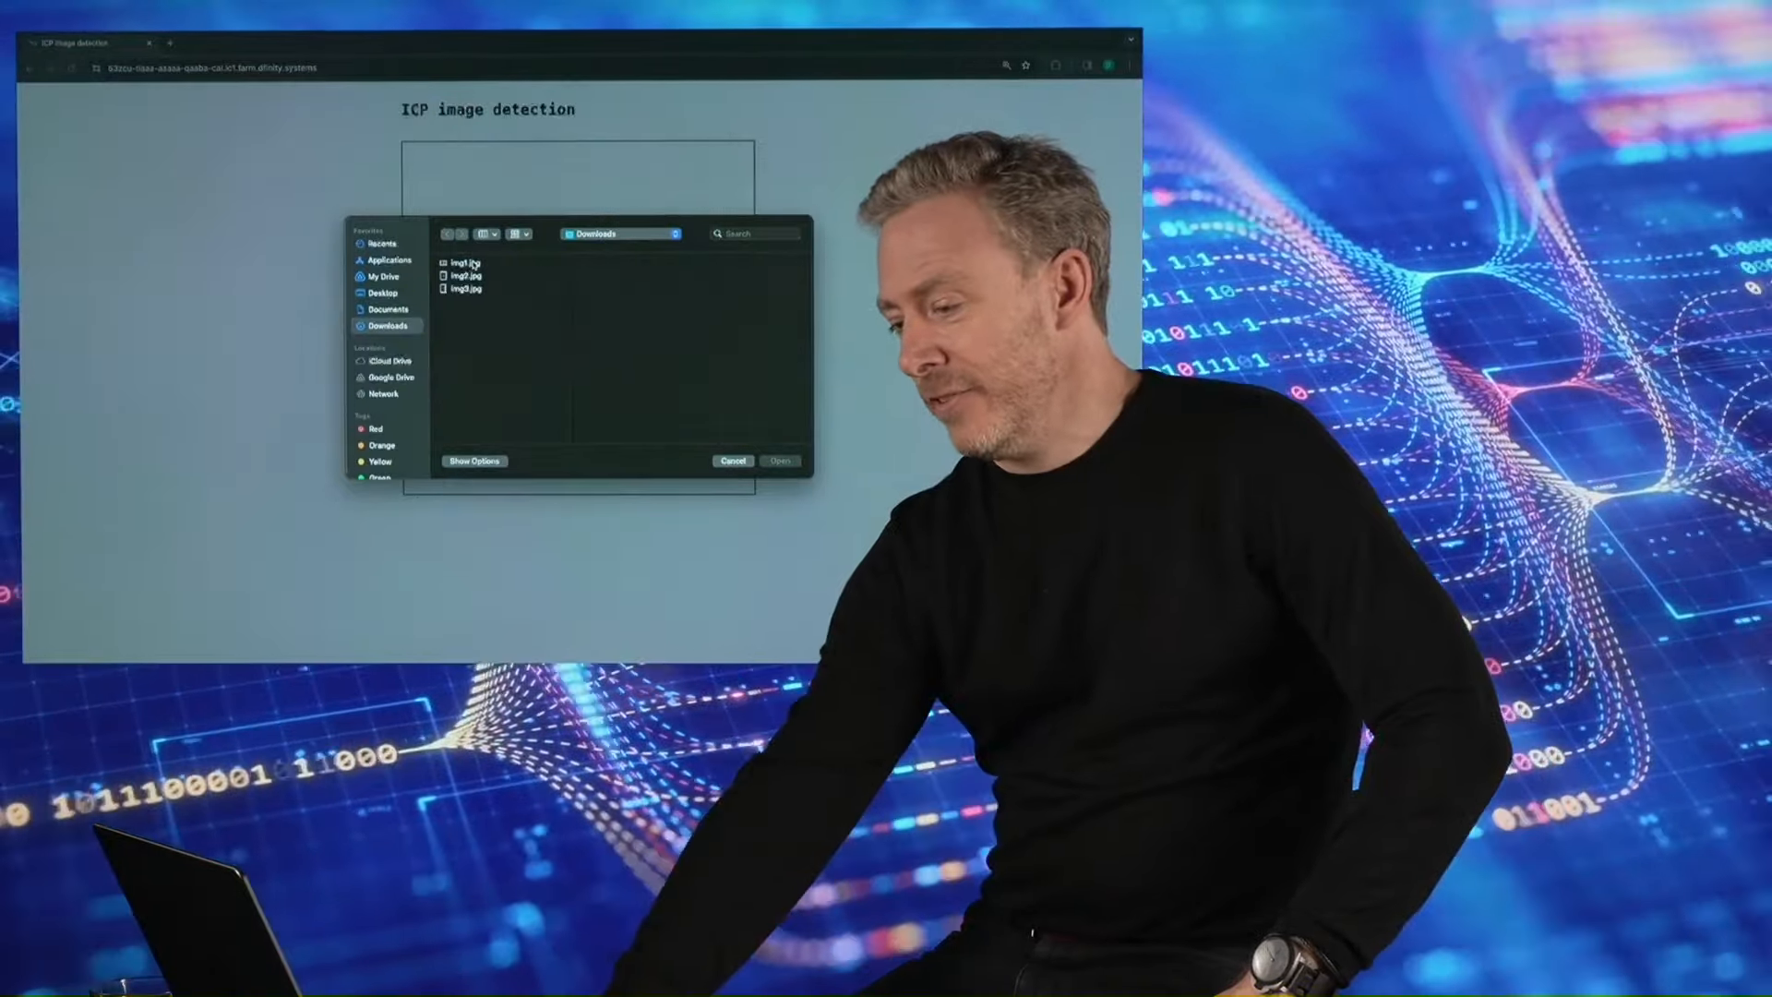
pyautogui.click(461, 263)
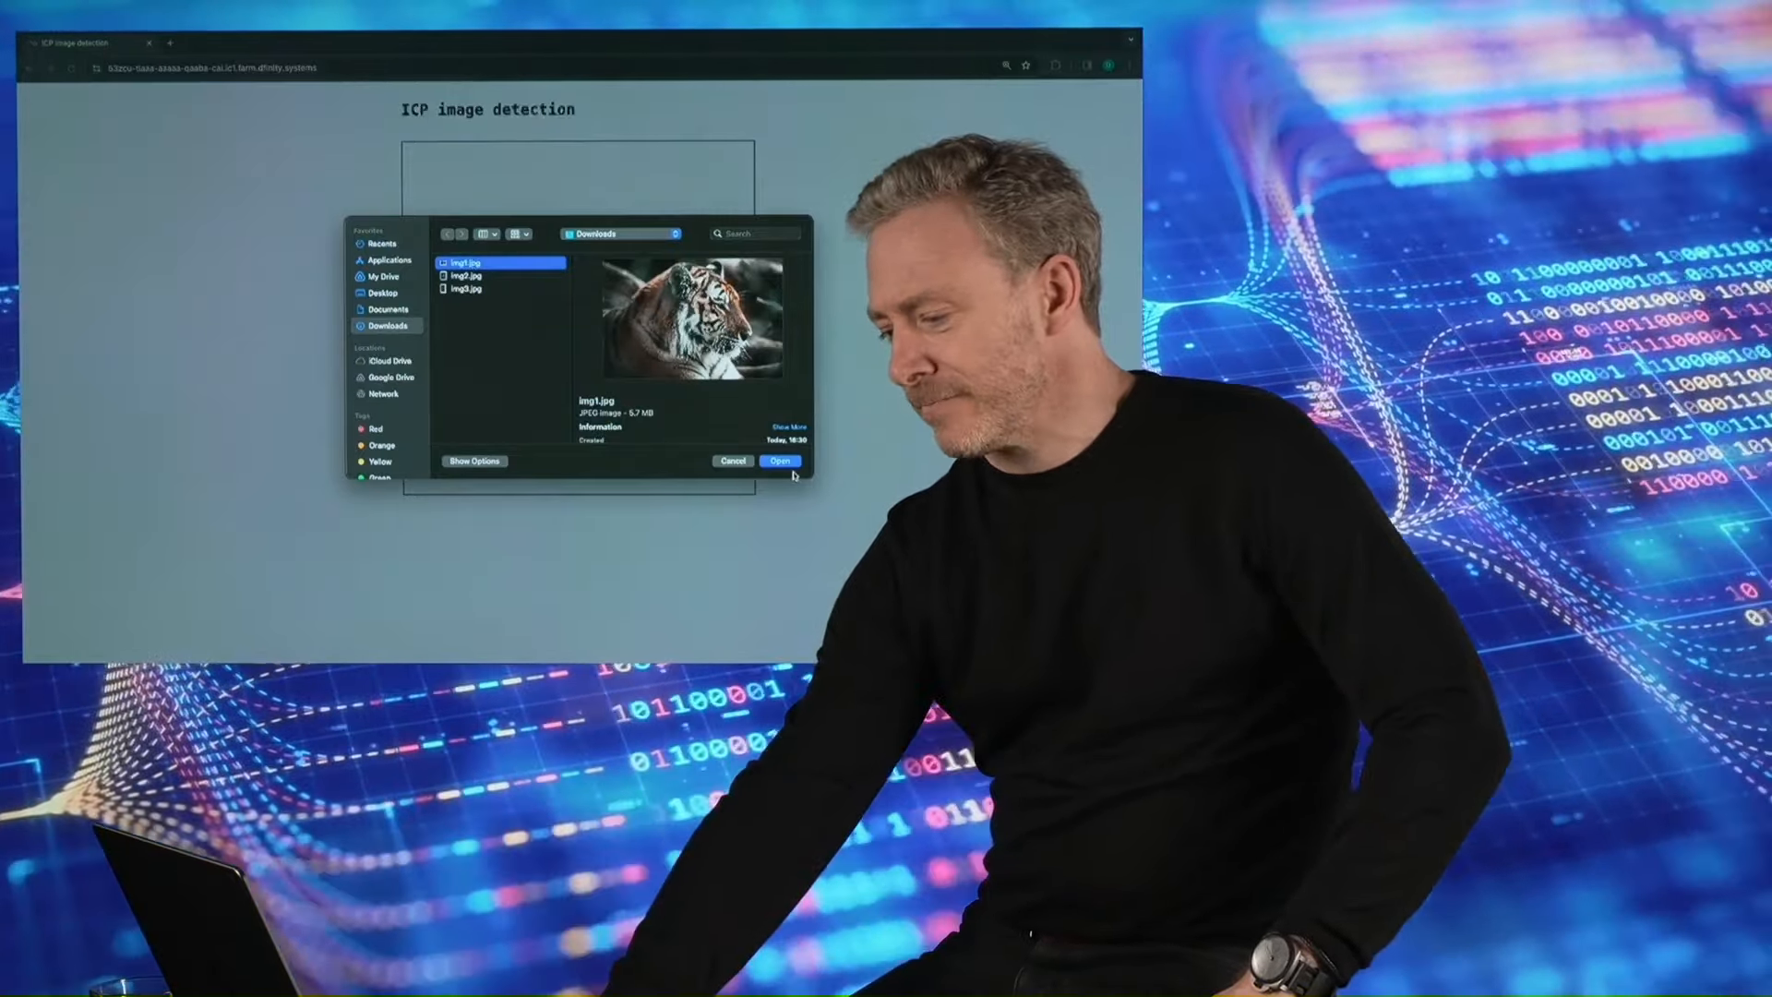
pyautogui.click(780, 459)
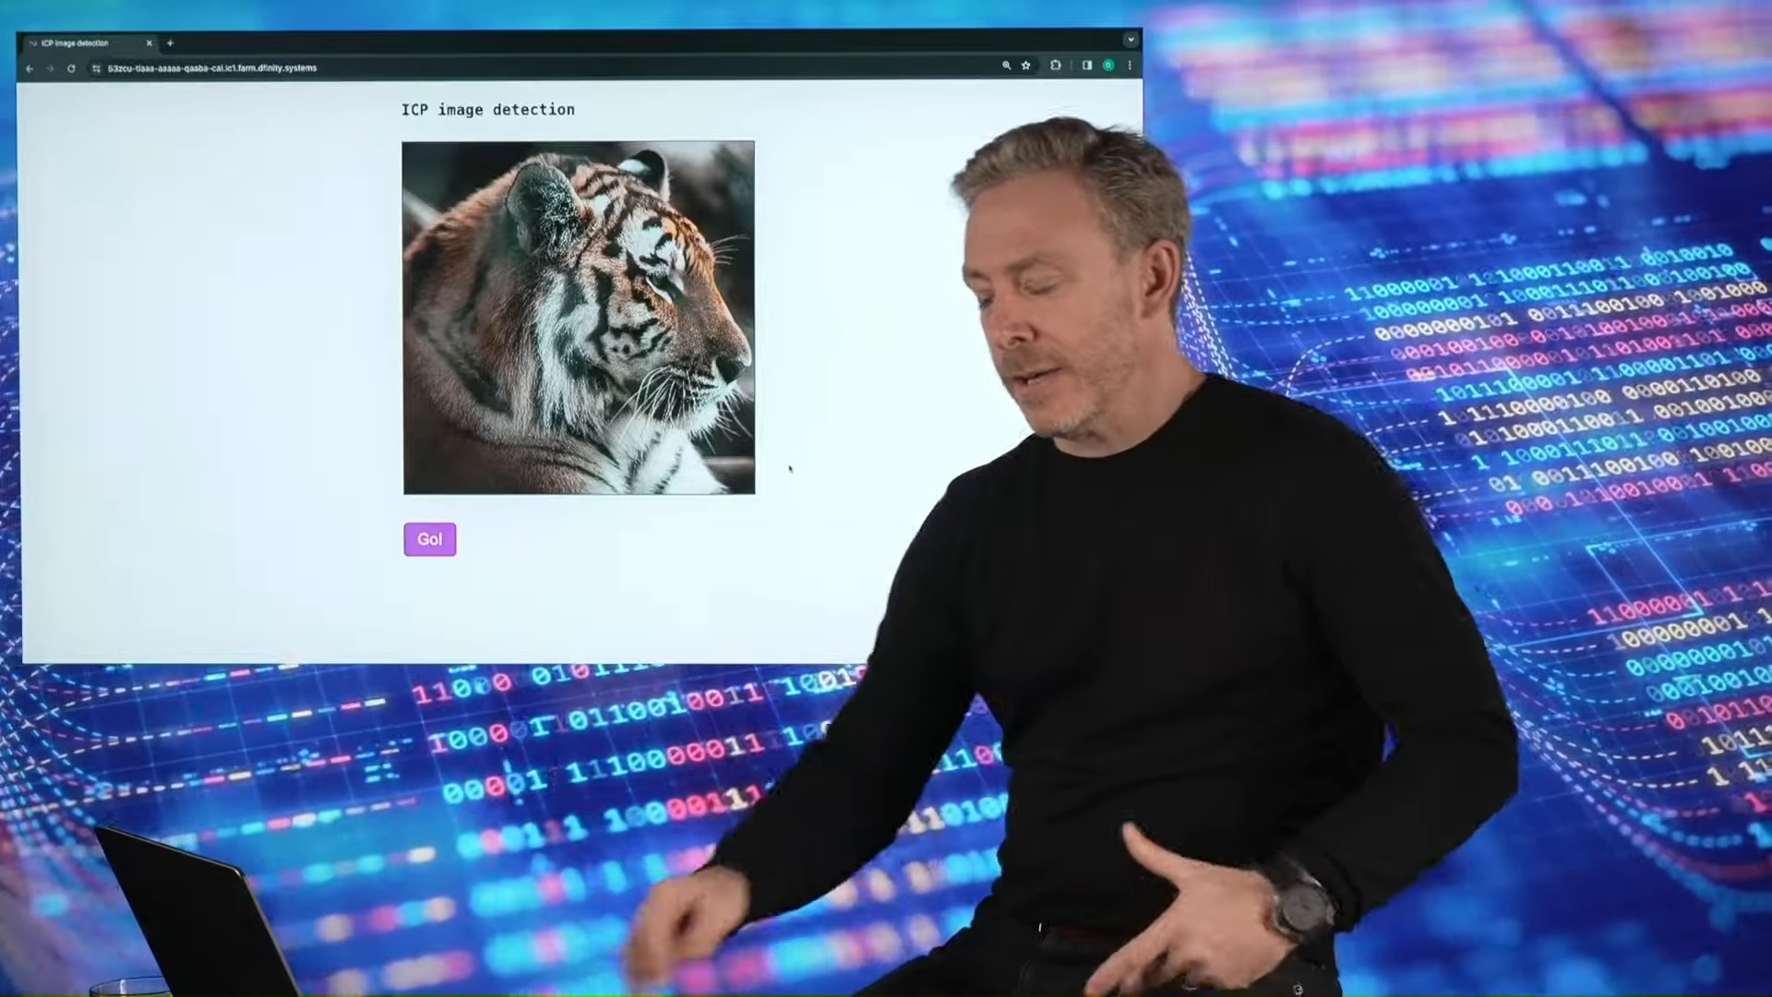
pyautogui.click(429, 539)
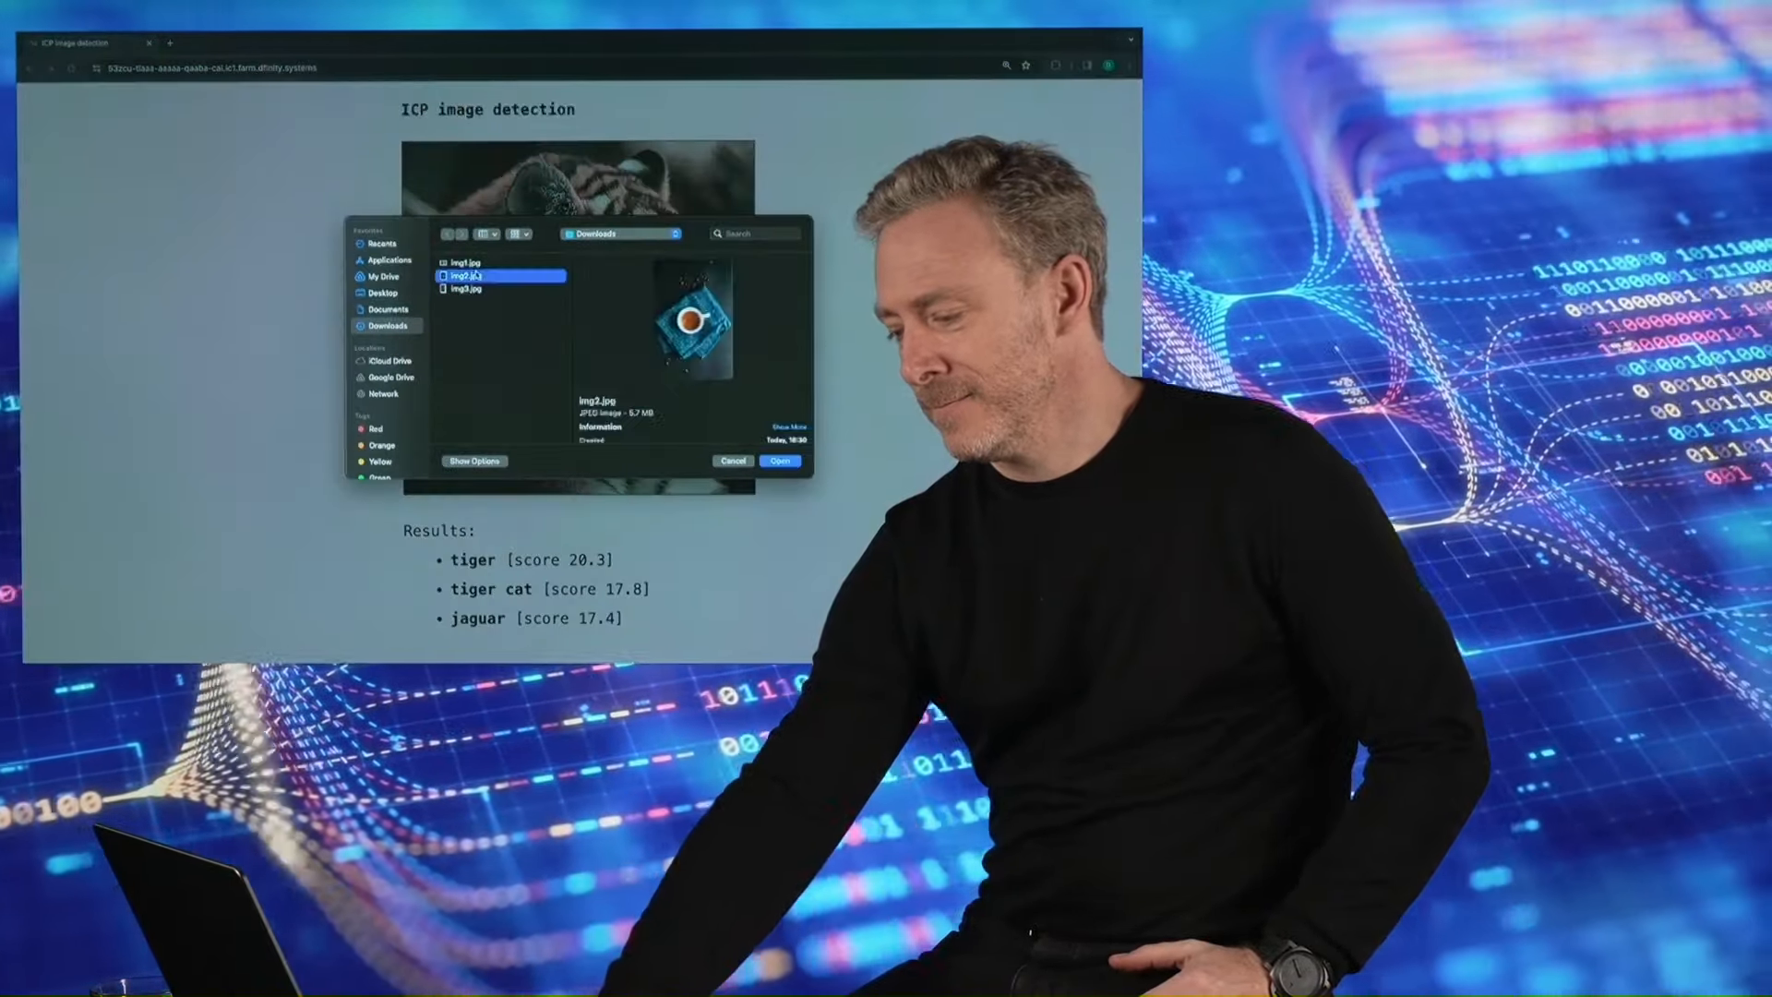
# Load img2.jpg and classify it as espresso, coffee mug and jean.
pyautogui.click(780, 460)
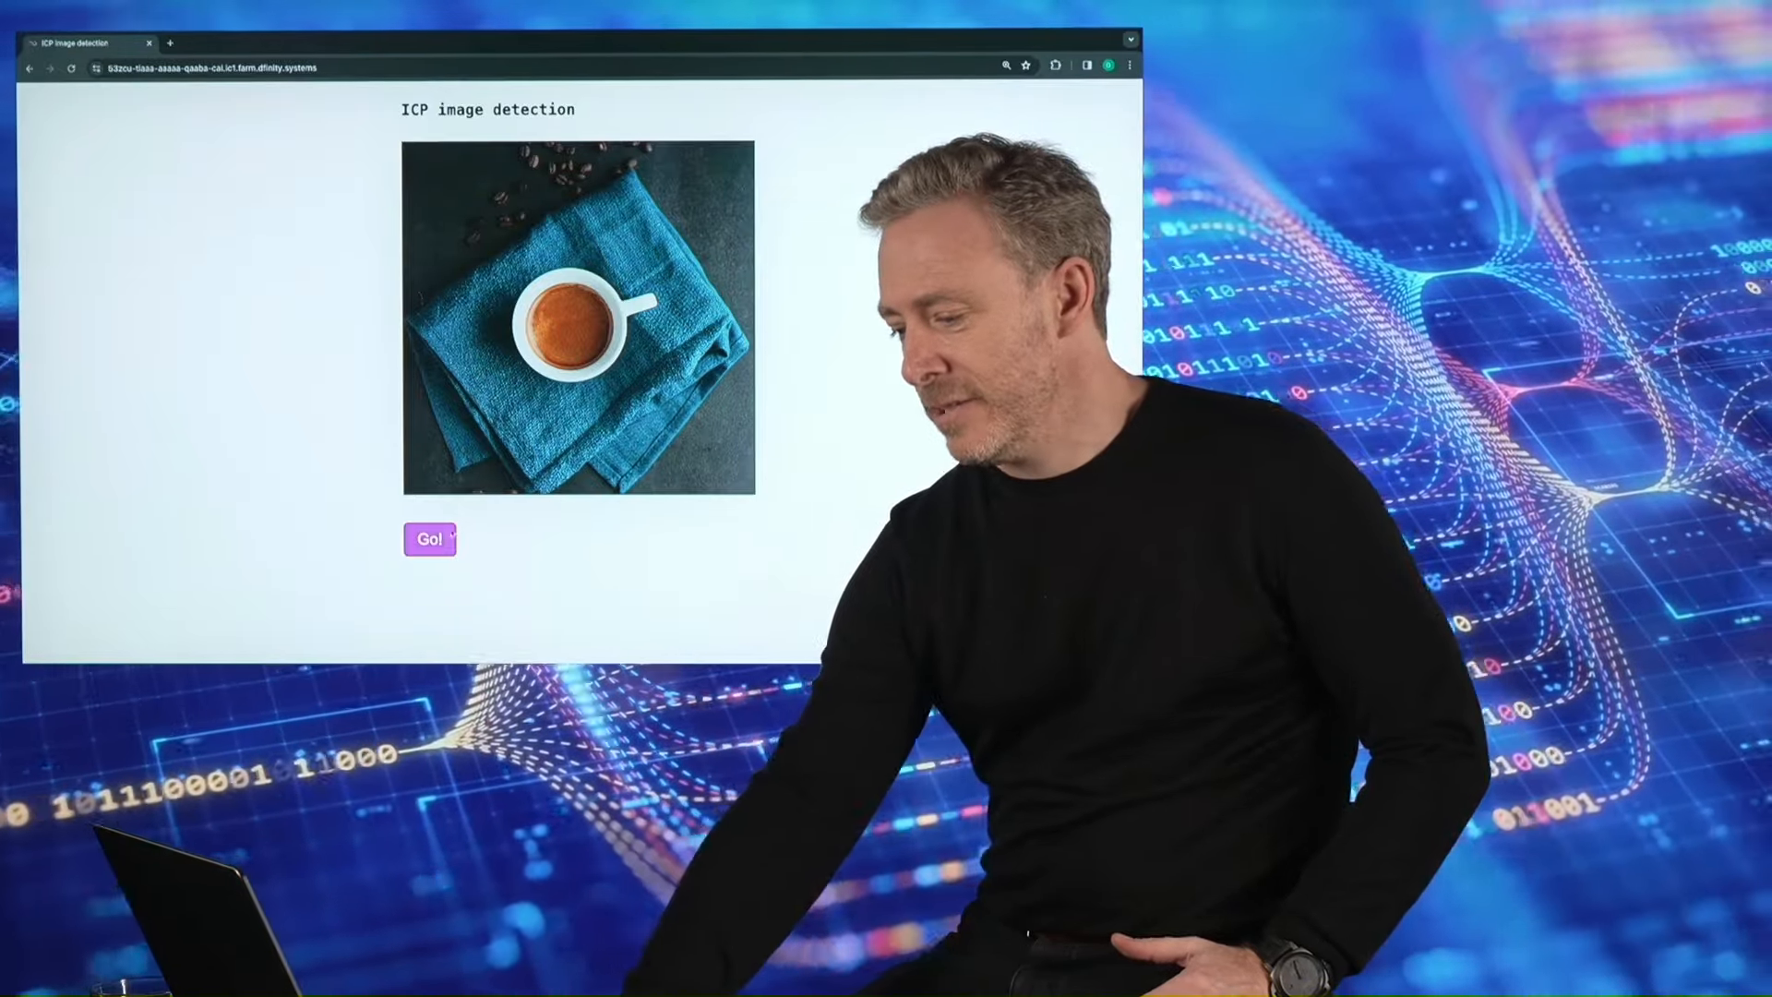
pyautogui.click(429, 540)
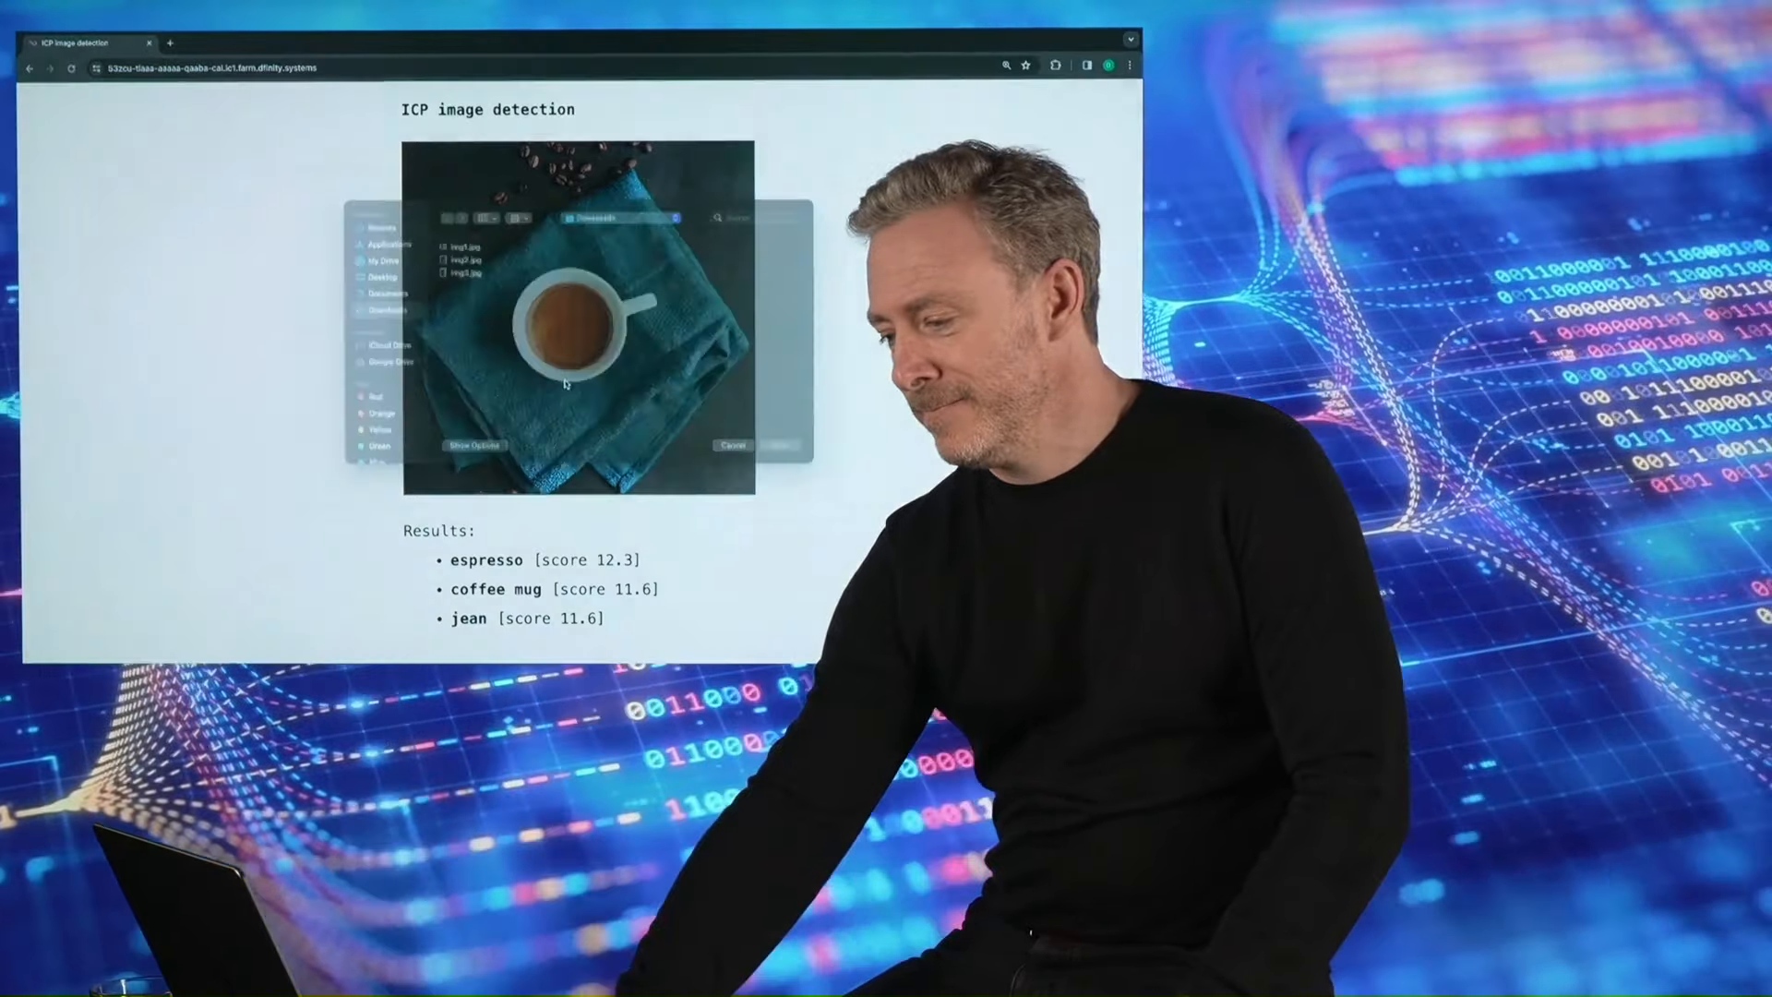
# Load img3.jpg, the vintage Porsche photo, and start its classification.
pyautogui.click(467, 287)
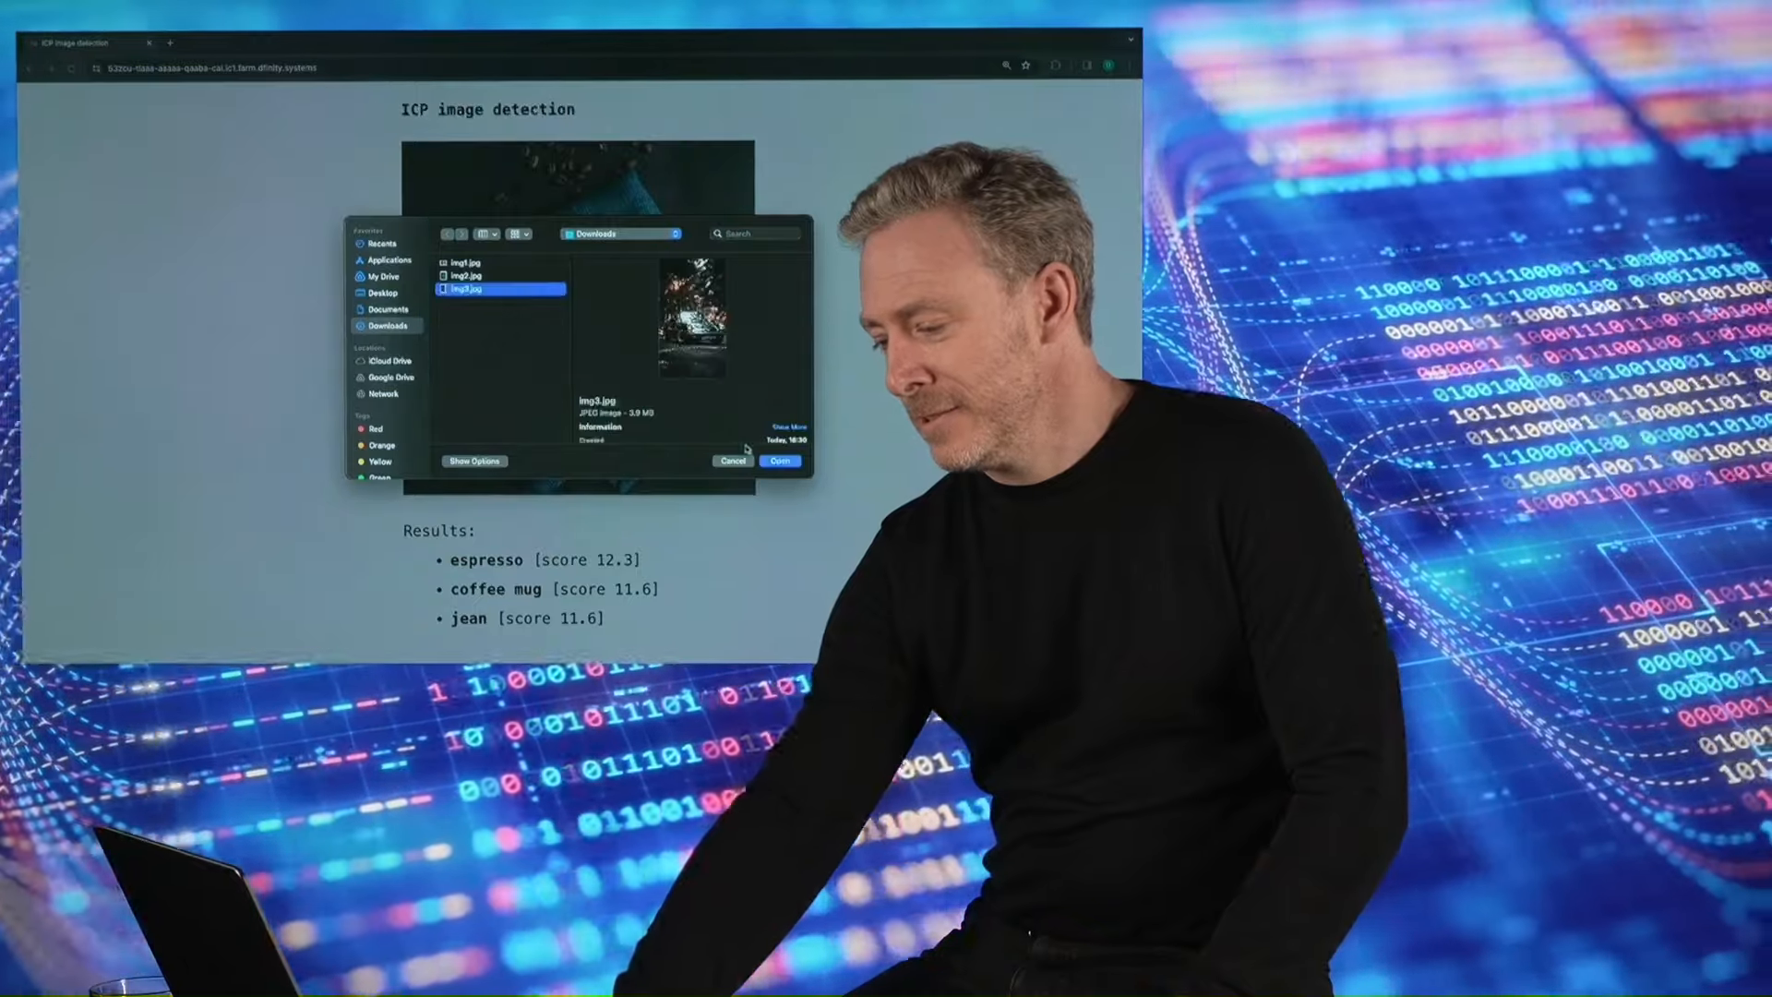
pyautogui.click(779, 459)
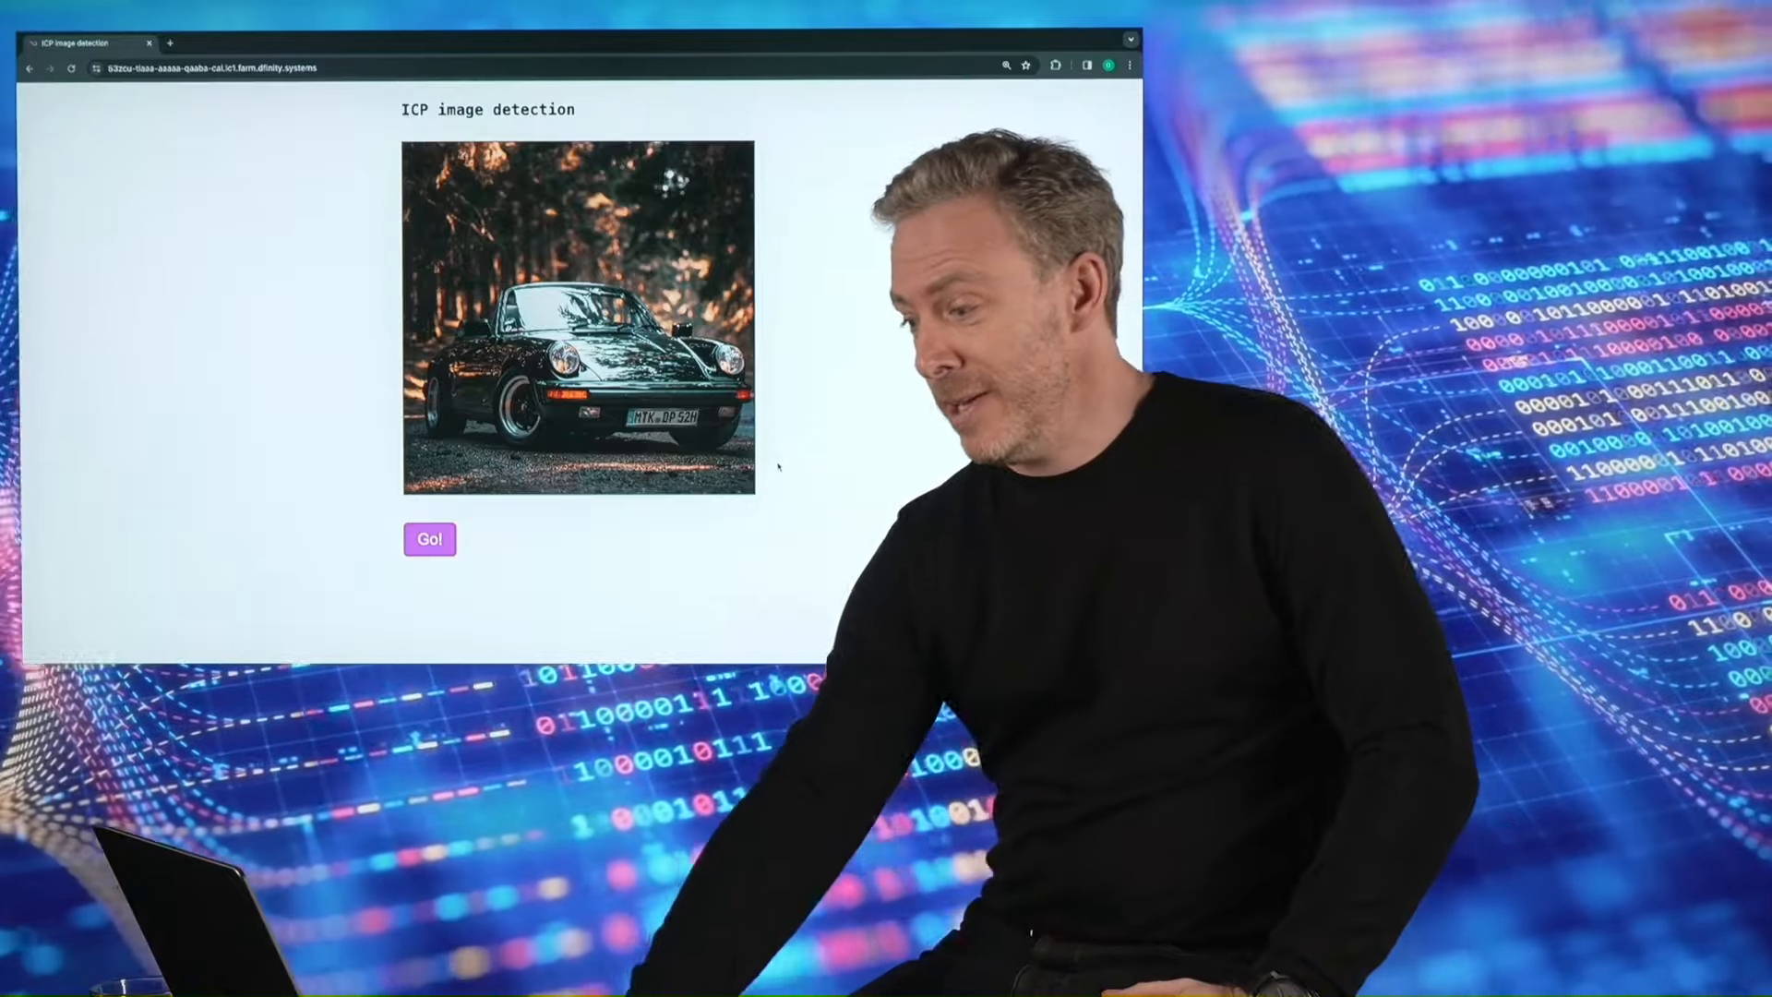
pyautogui.click(429, 539)
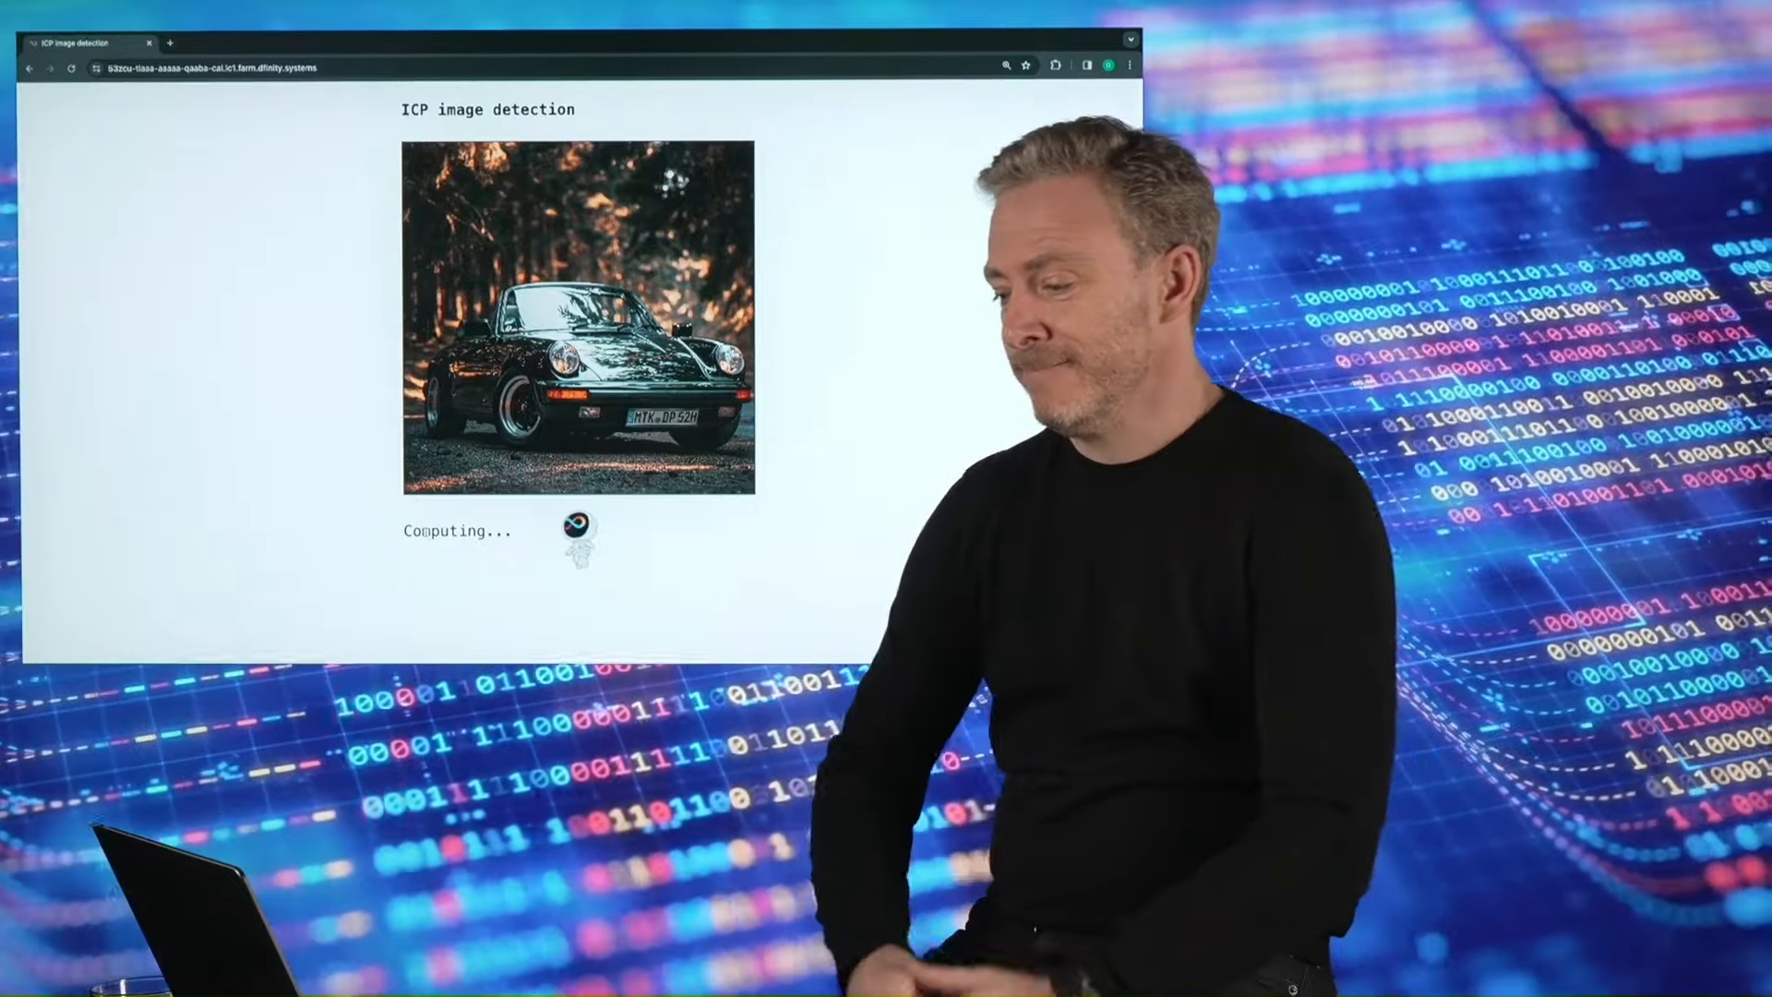